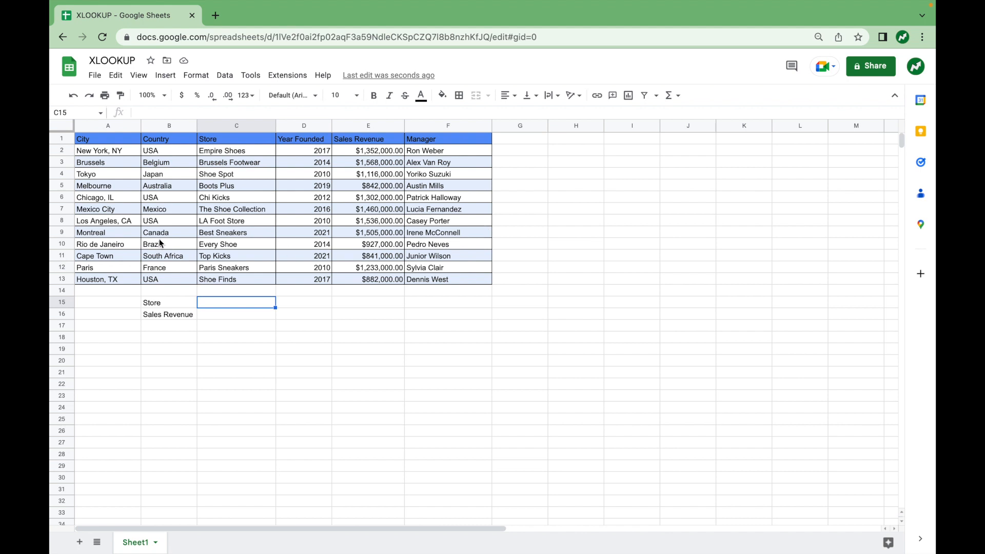
mouse_move(453, 224)
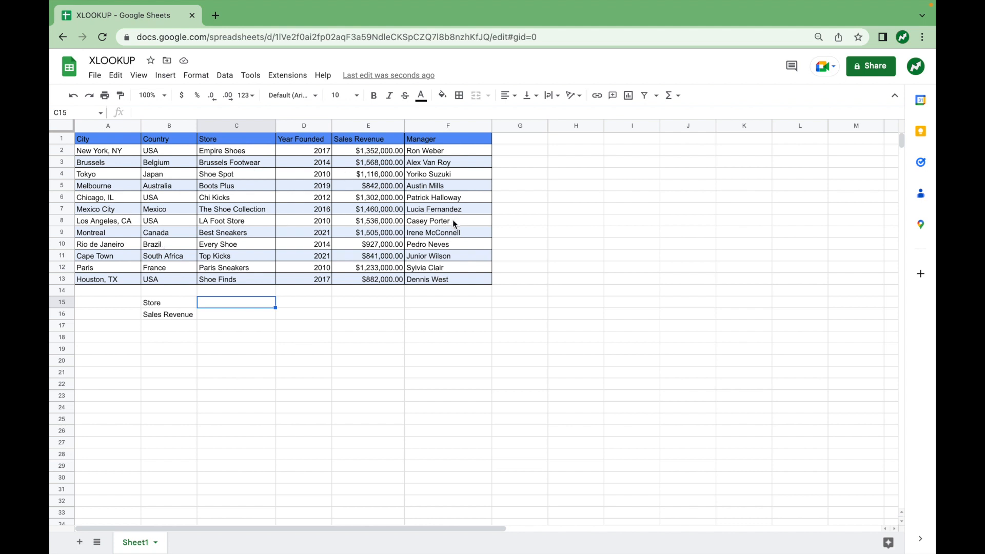
mouse_move(305, 142)
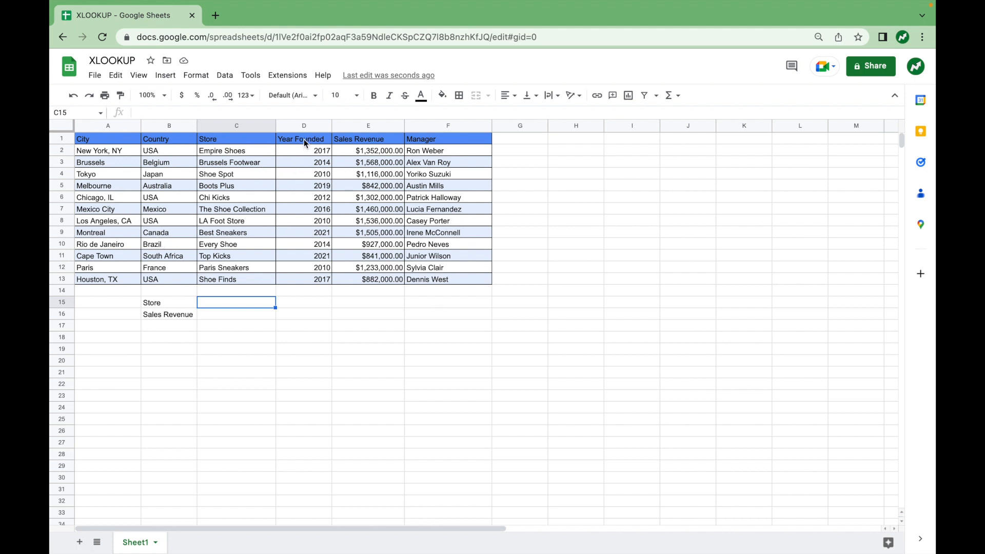
mouse_move(324, 160)
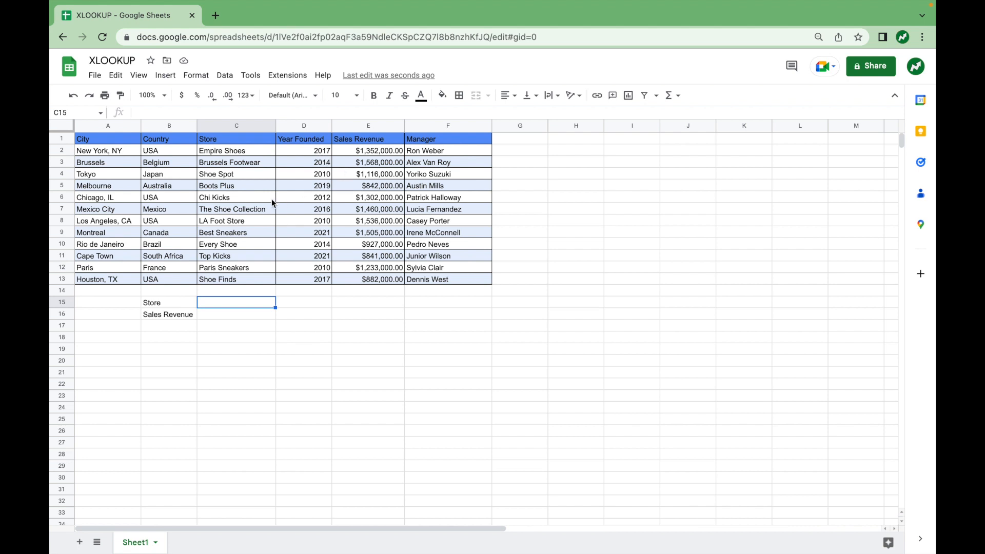
mouse_move(308, 307)
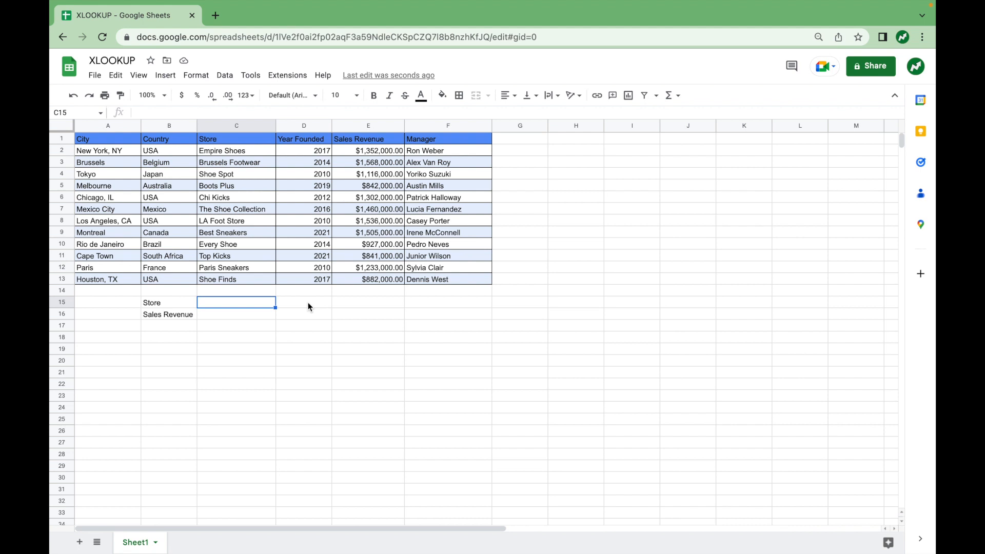
Add a data validation rule to C15: a dropdown sourced from the range C2:C13.
click(168, 302)
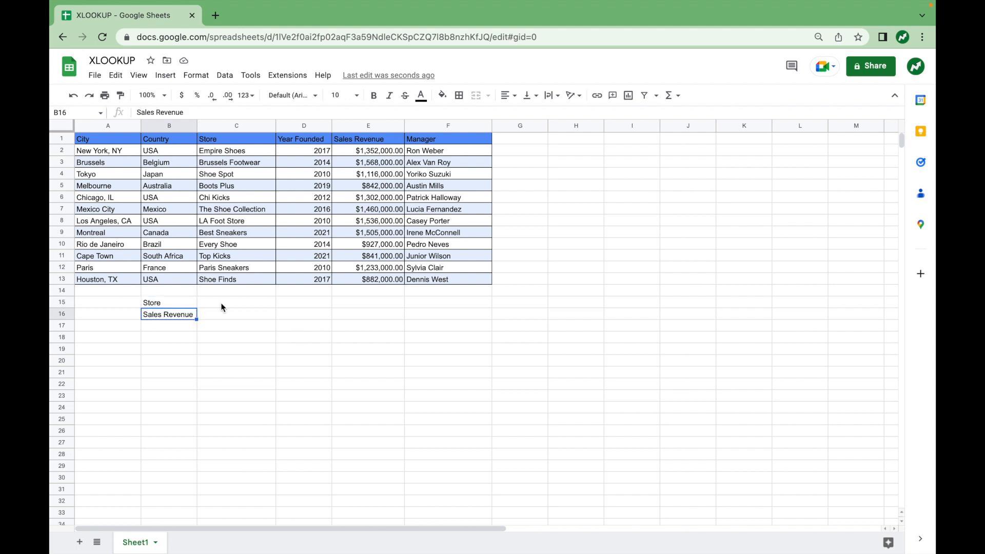
click(236, 302)
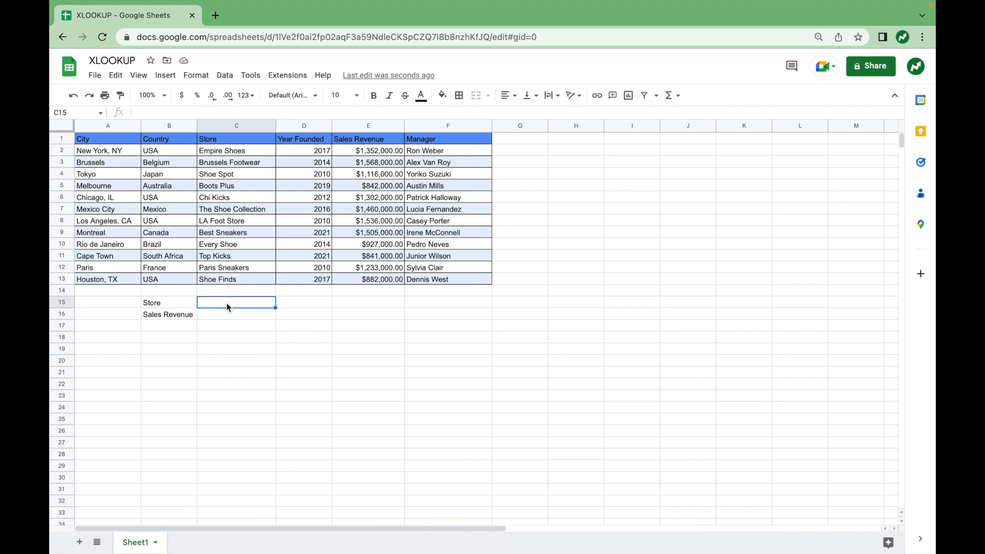
mouse_move(230, 87)
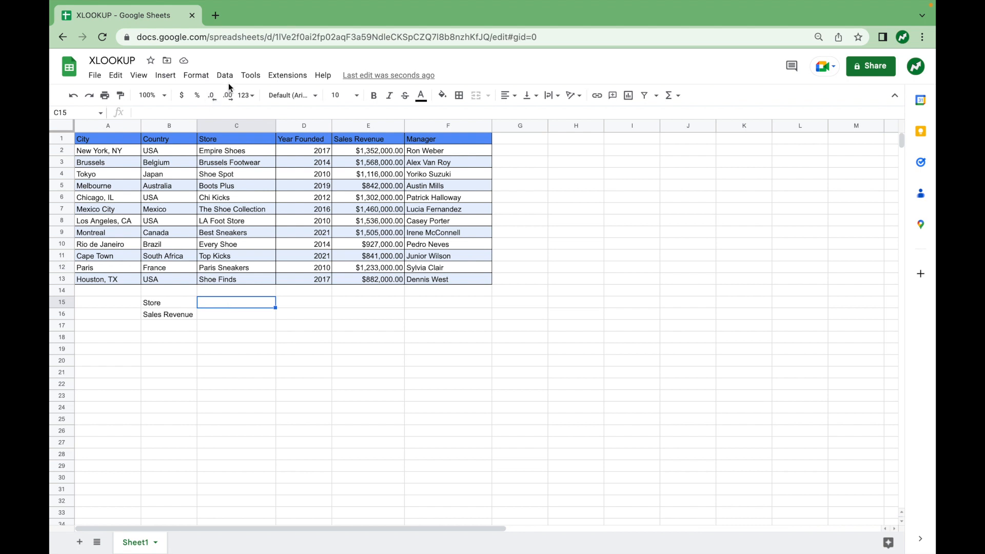
click(224, 75)
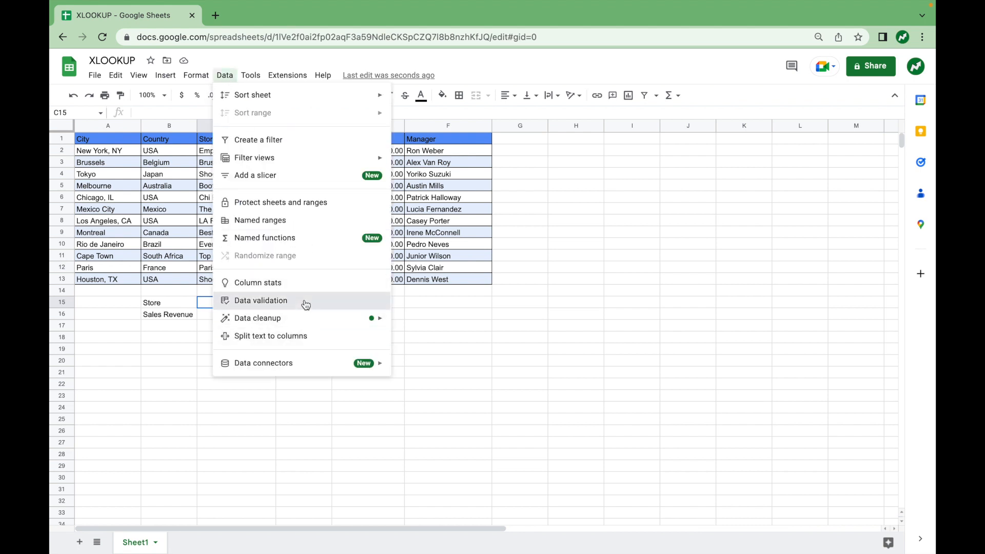
click(260, 300)
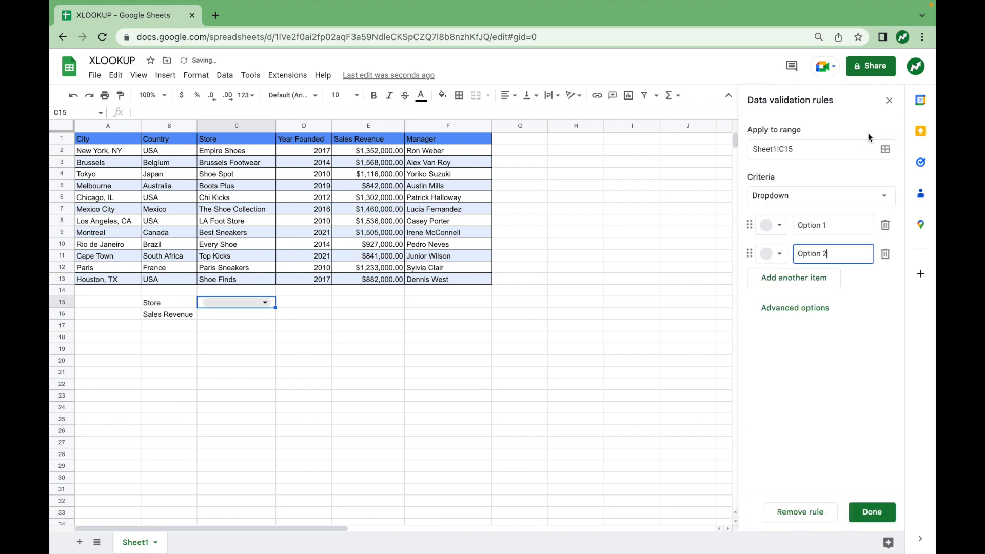
mouse_move(774, 164)
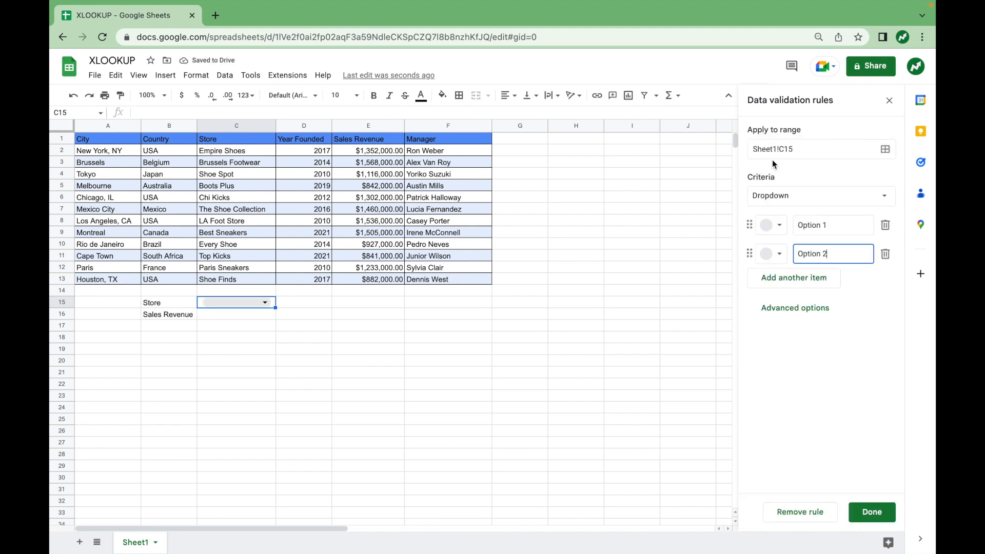
click(820, 196)
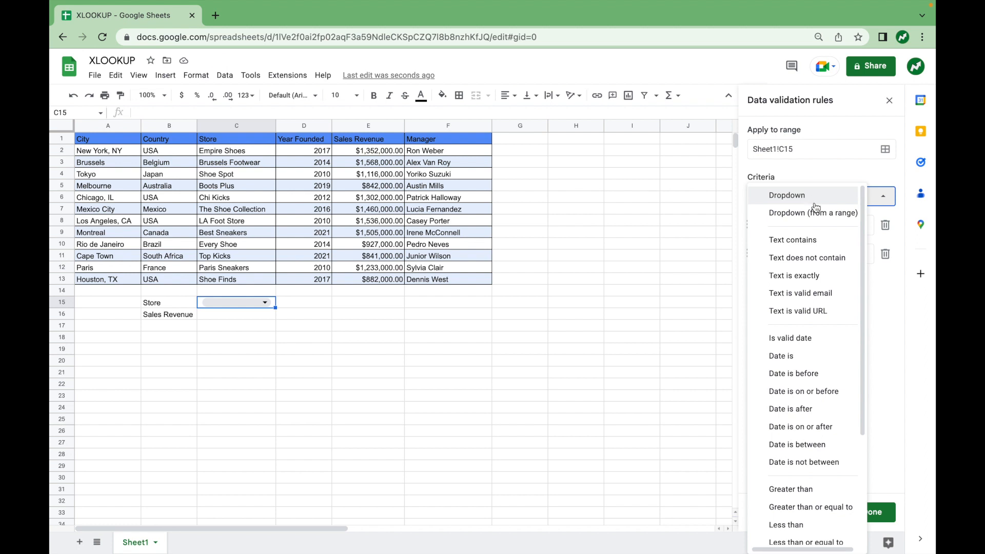
click(813, 213)
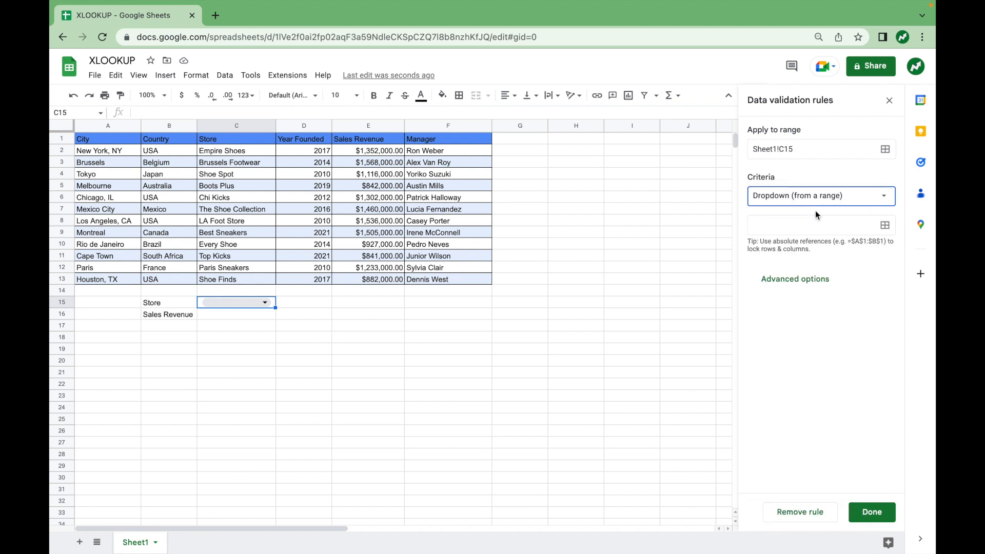
click(885, 225)
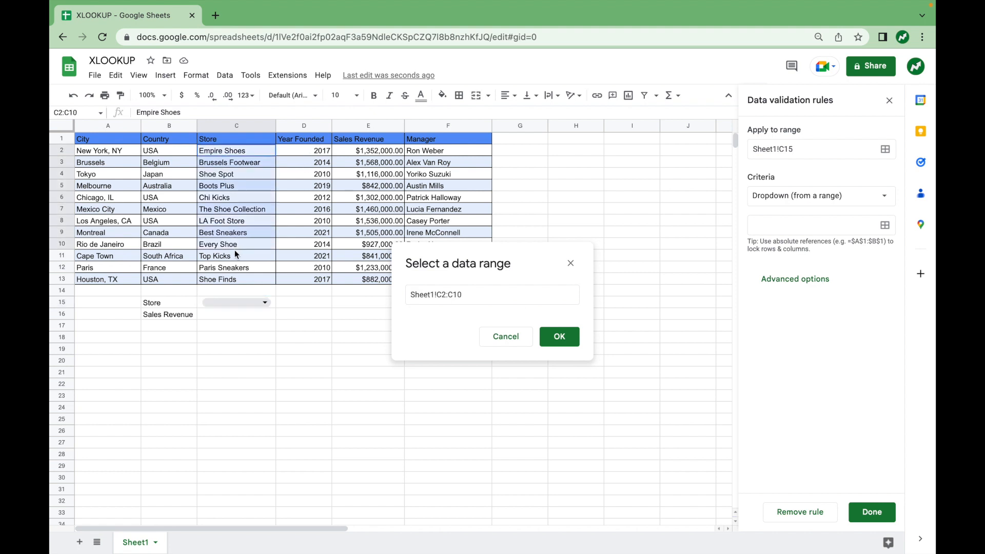
click(557, 337)
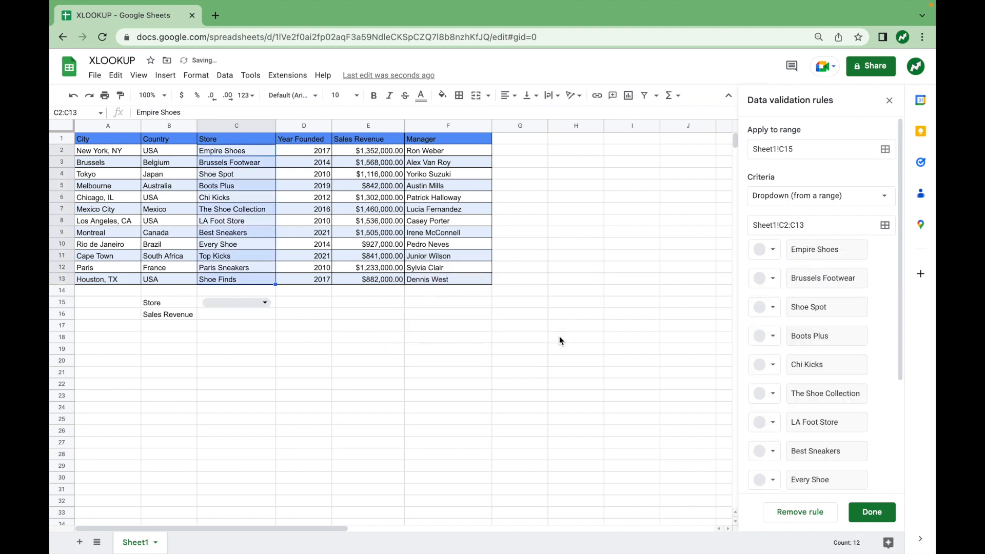
Choose LA Foot Store in the C15 dropdown and finish the validation rule.
click(448, 325)
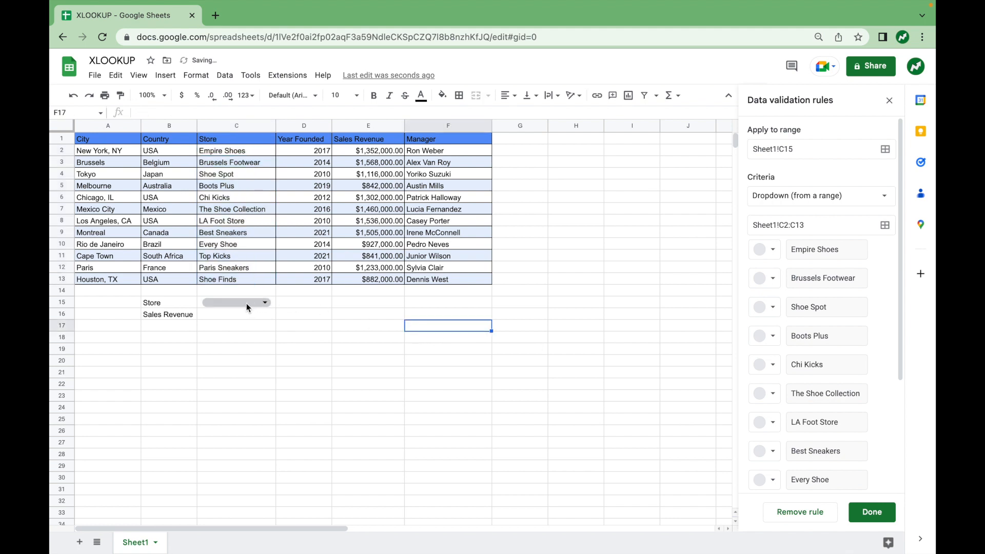
click(237, 302)
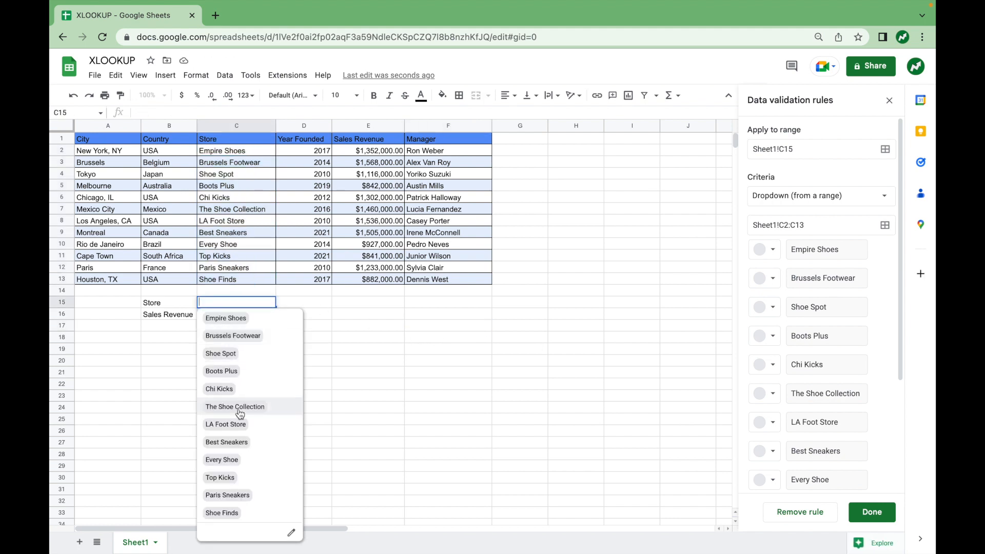
mouse_move(244, 330)
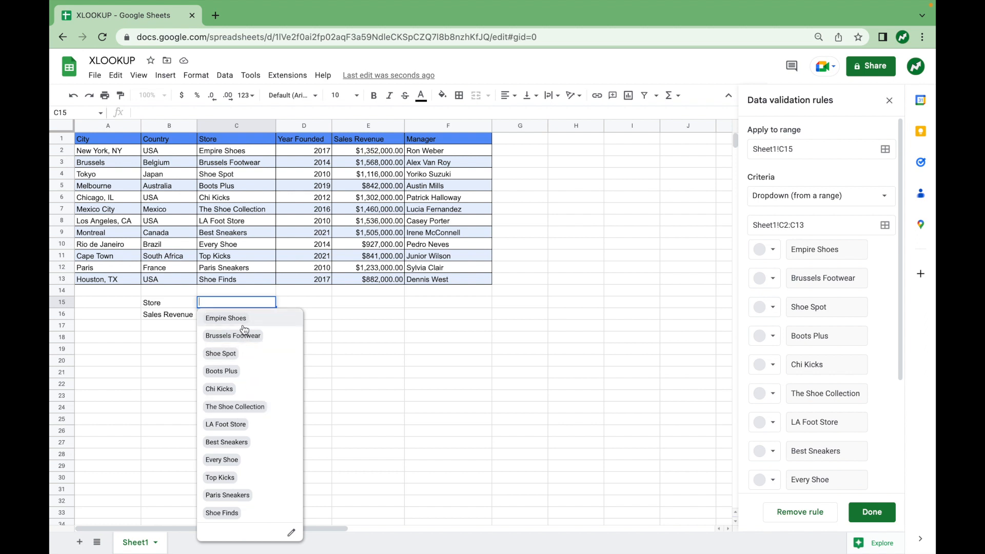
mouse_move(254, 406)
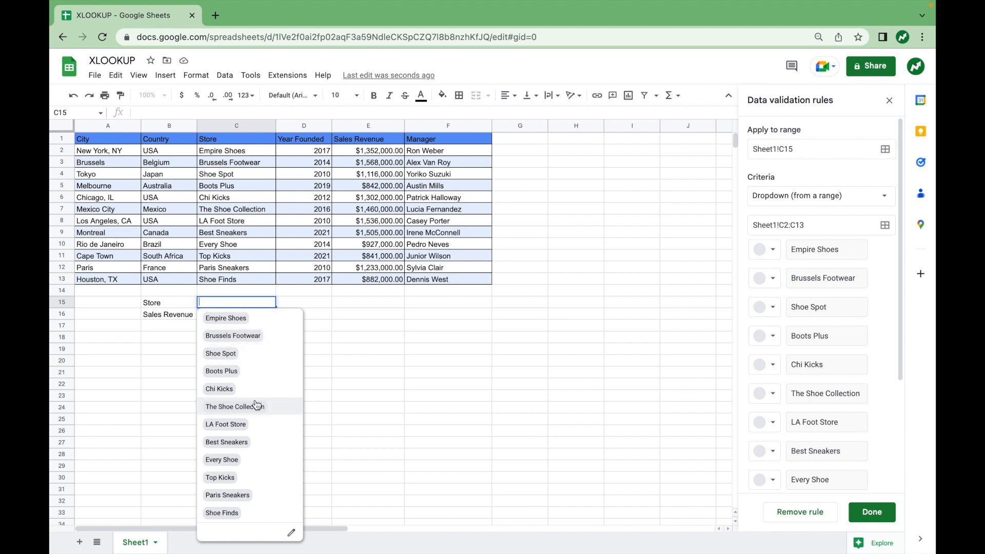
click(226, 425)
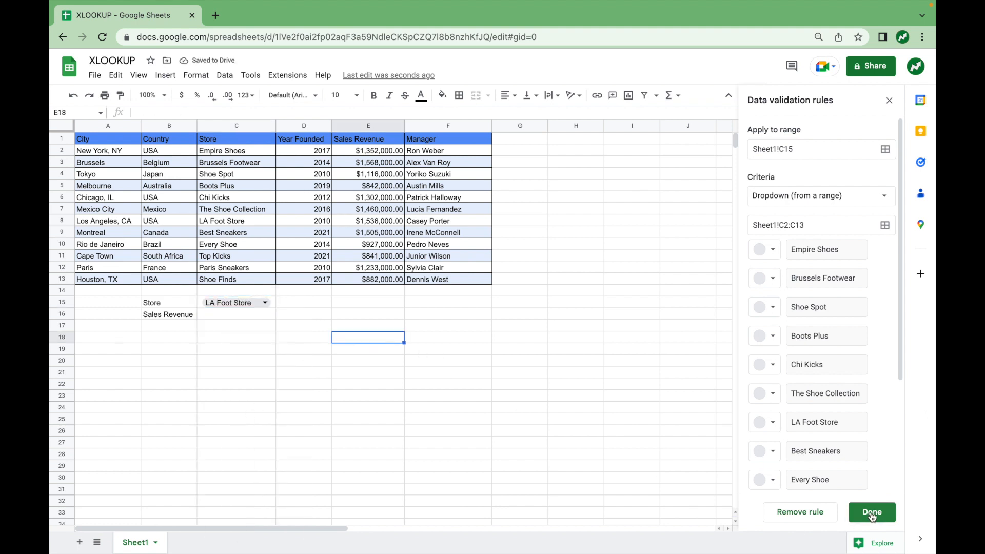
click(871, 512)
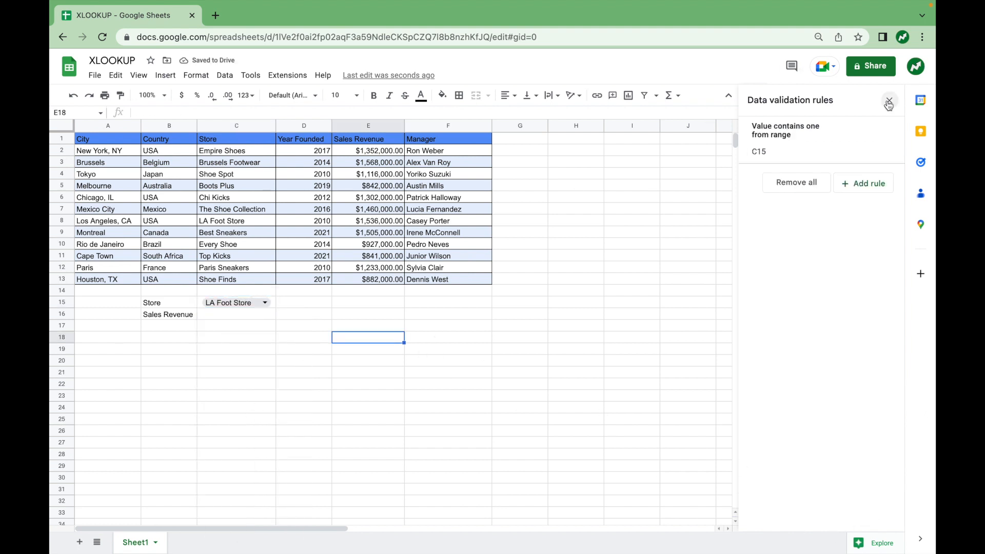
Type an XLOOKUP formula in C16 using C15 as the search key.
click(888, 101)
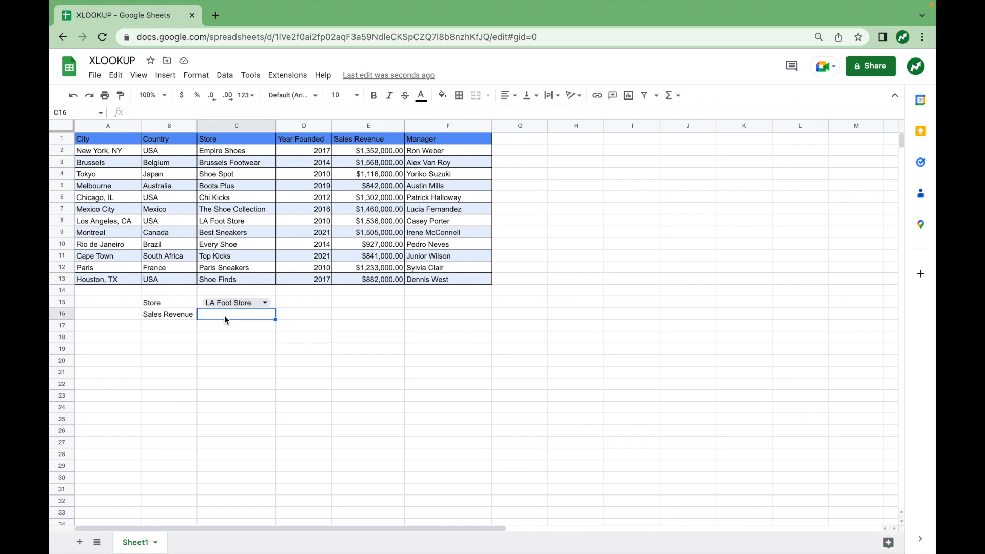
text(=XL)
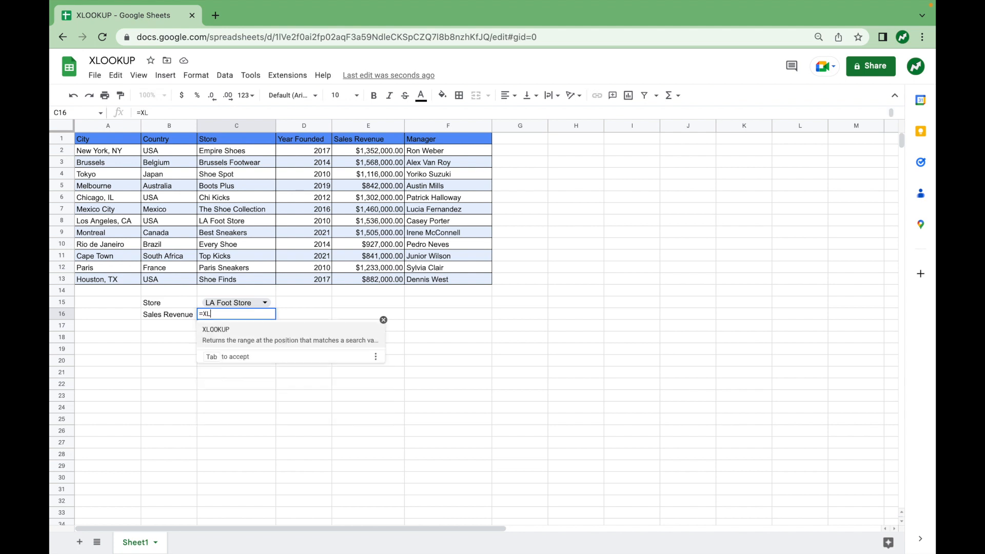
text(OOKUP,)
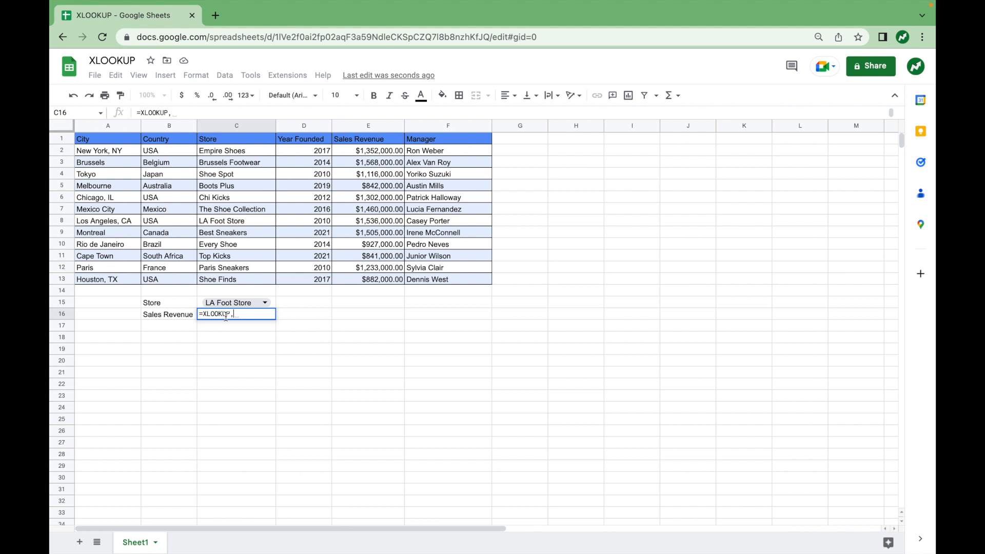
text(()
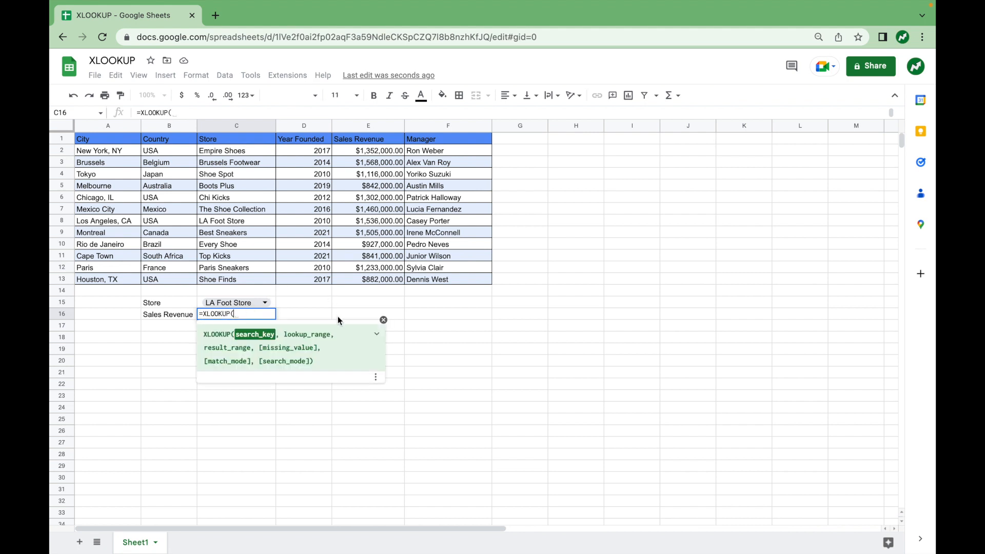
mouse_move(318, 321)
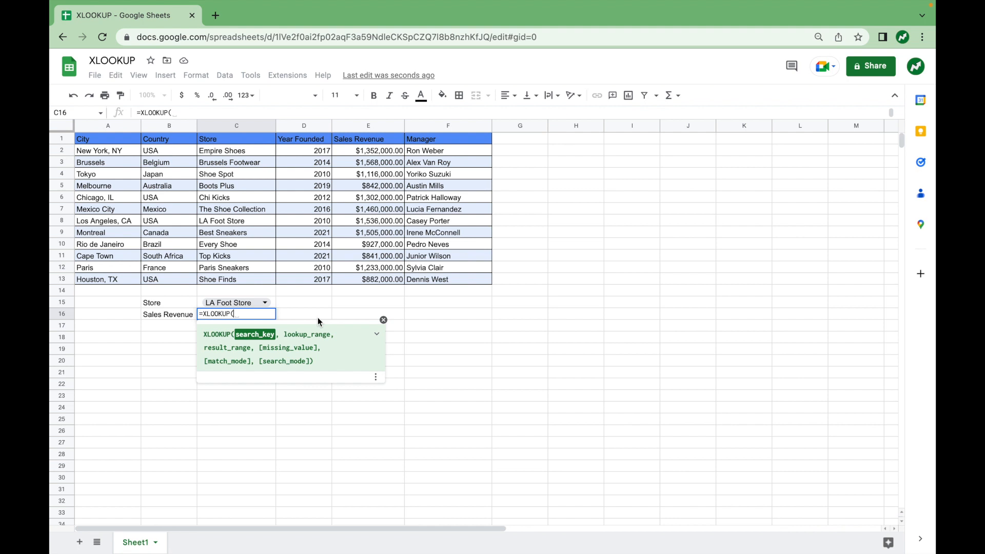
mouse_move(237, 307)
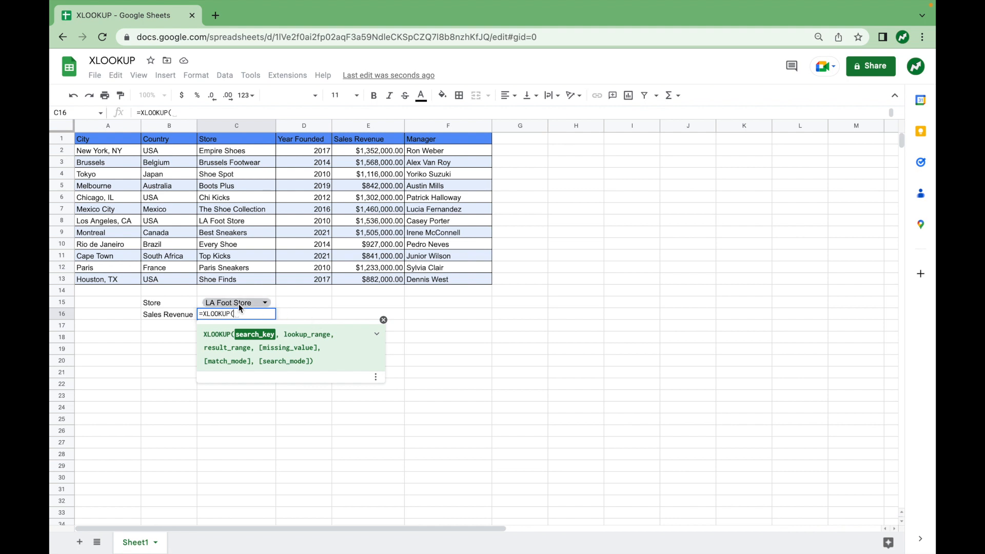
click(235, 302)
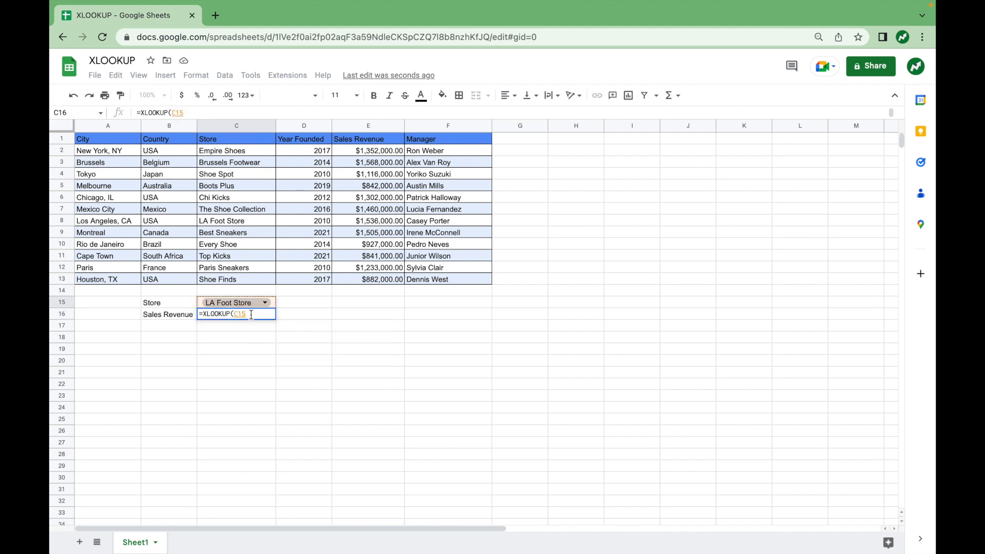
text(,)
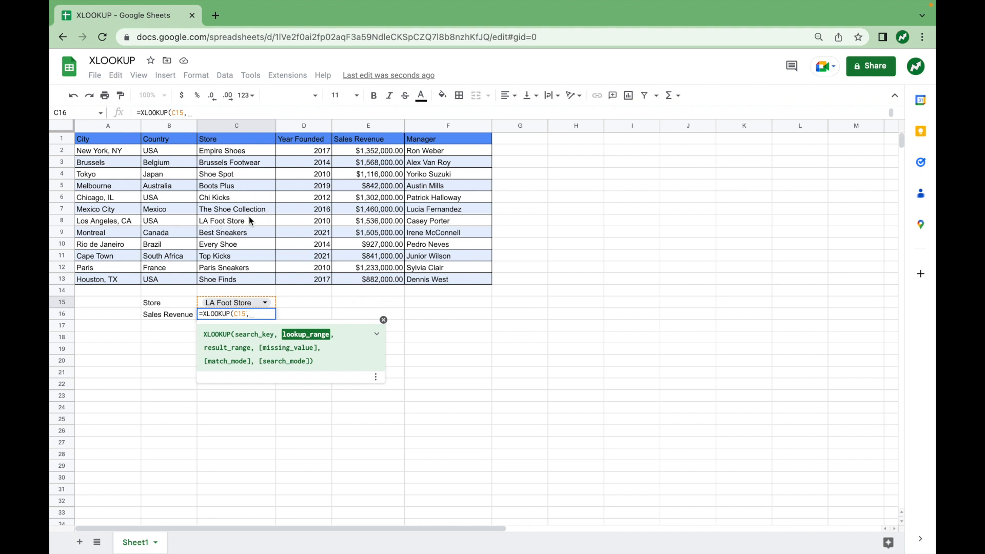
mouse_move(170, 288)
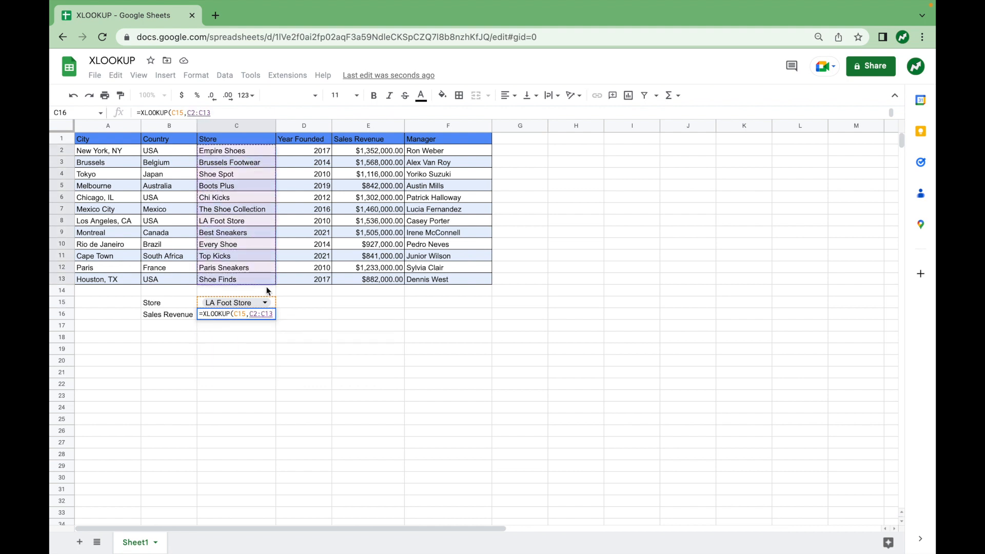
text(,)
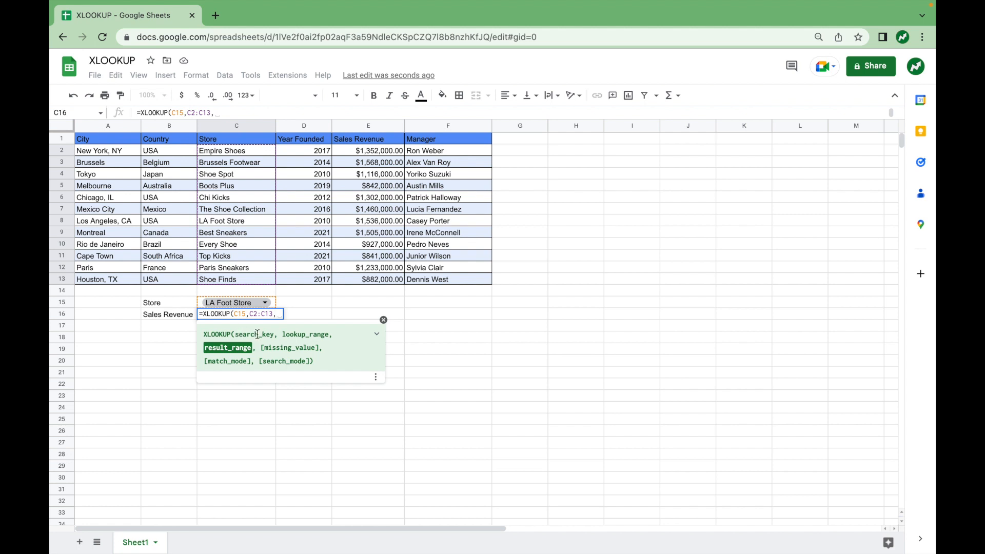
mouse_move(238, 306)
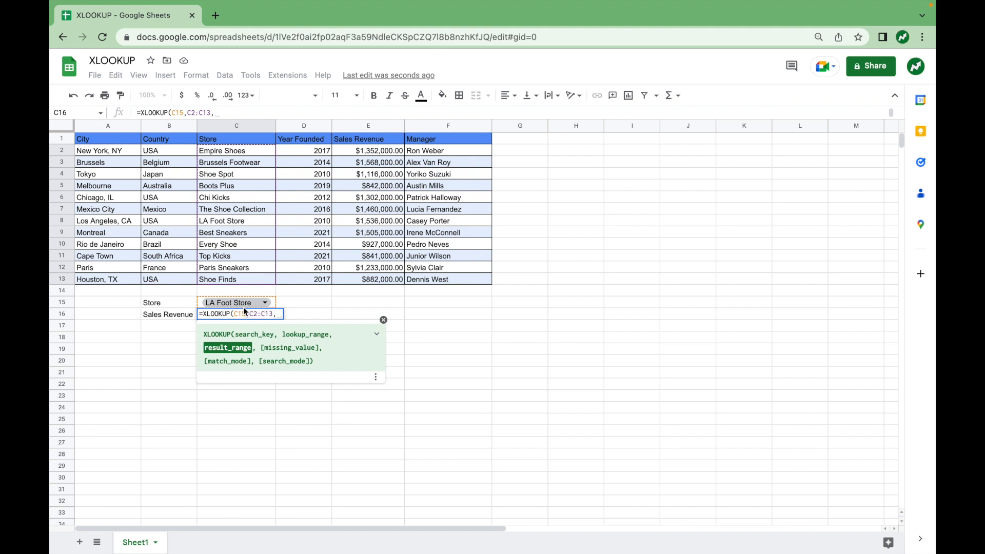
mouse_move(317, 320)
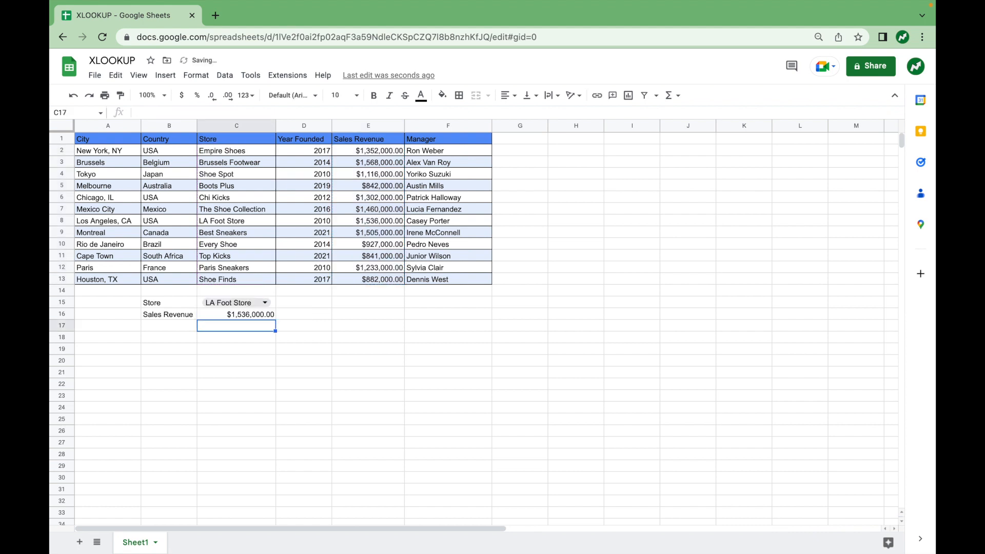
mouse_move(323, 364)
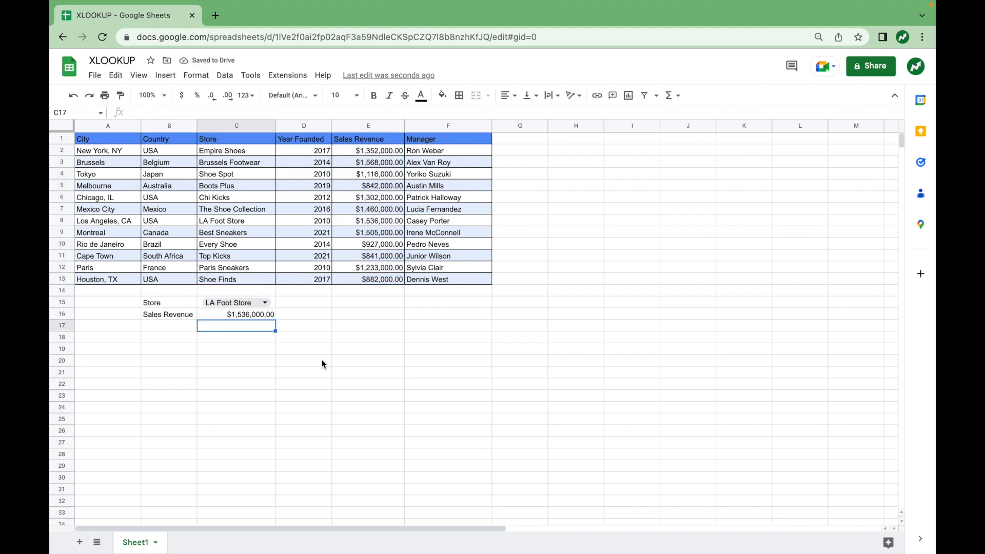
mouse_move(235, 303)
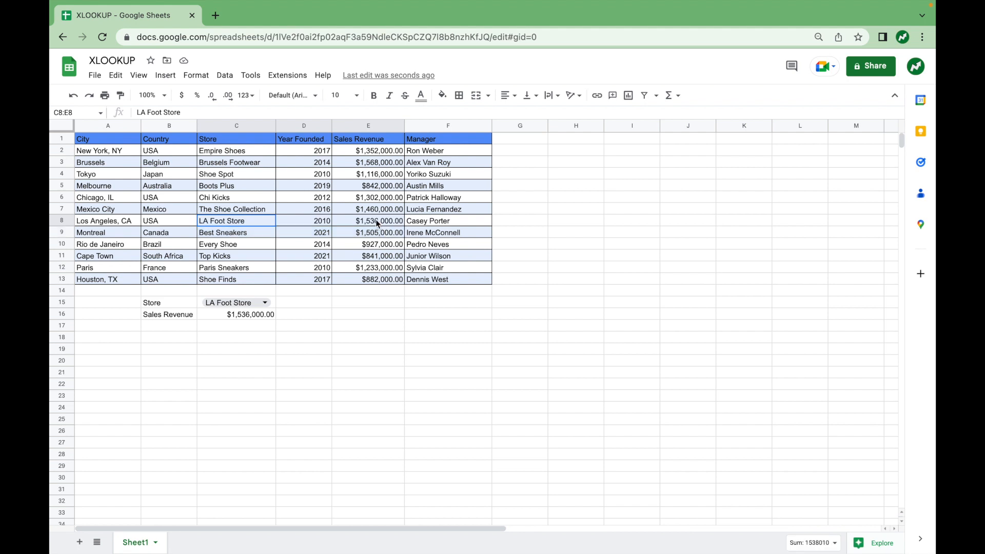
Check LA Foot Store's revenue in row 8 against the lookup, then reopen C15's store list.
click(368, 302)
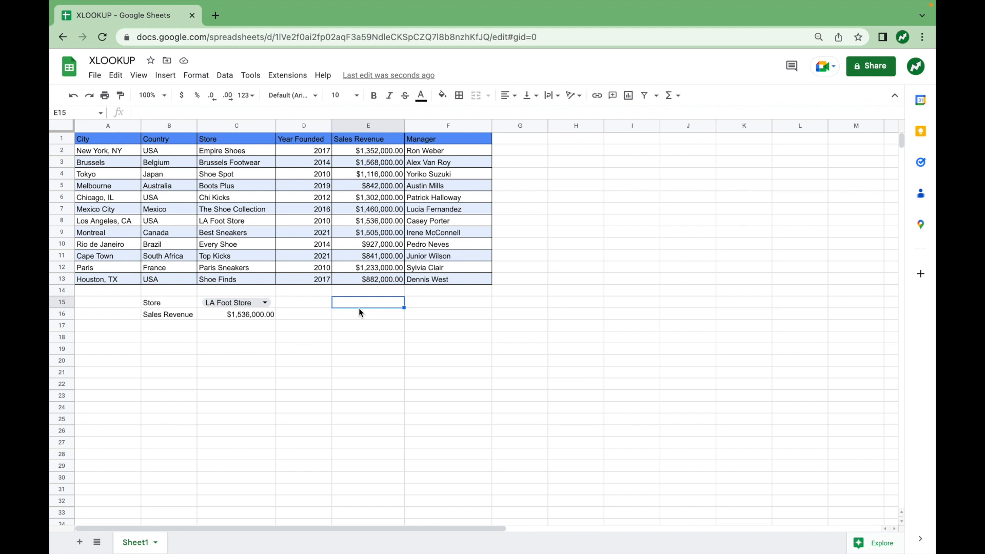
mouse_move(275, 298)
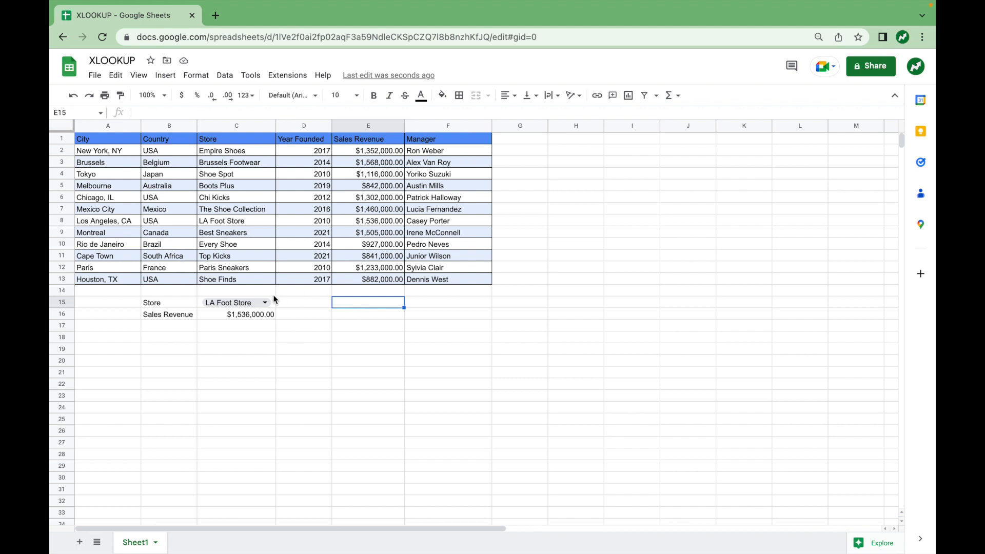
click(264, 302)
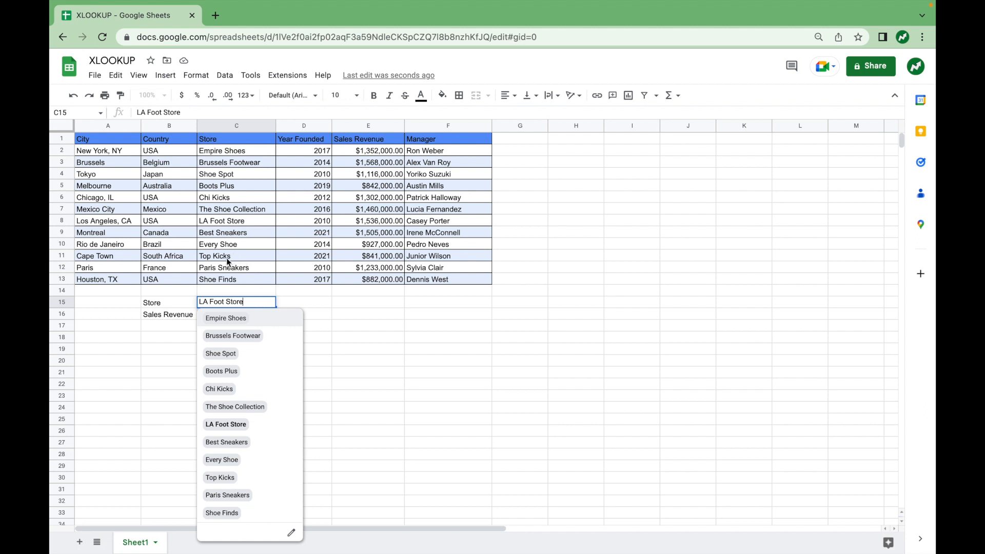
Pick a different store in C15 so C16 returns $841,000.00.
click(220, 477)
text(=XLOOKUP(C15,C2:C13,E2:E13))
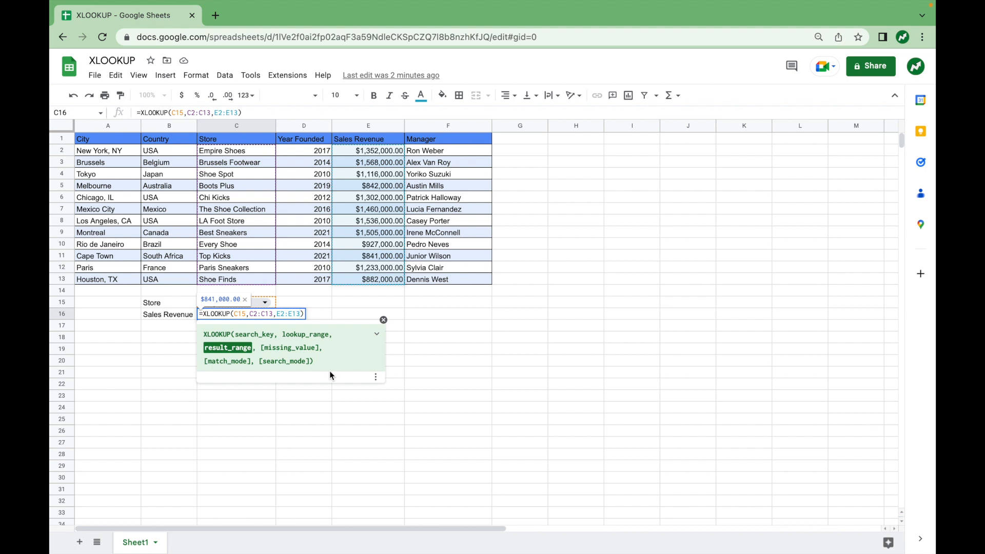
mouse_move(261, 350)
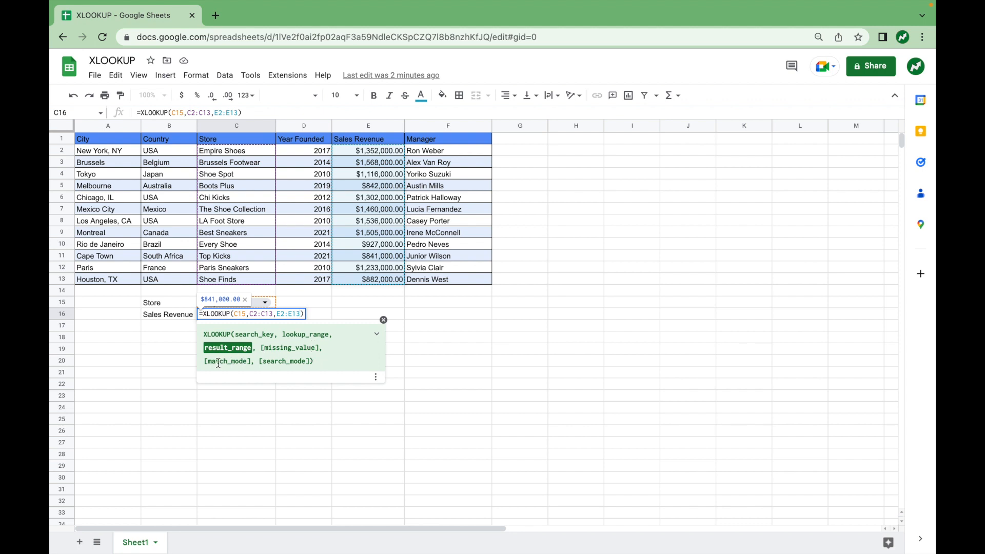
mouse_move(250, 353)
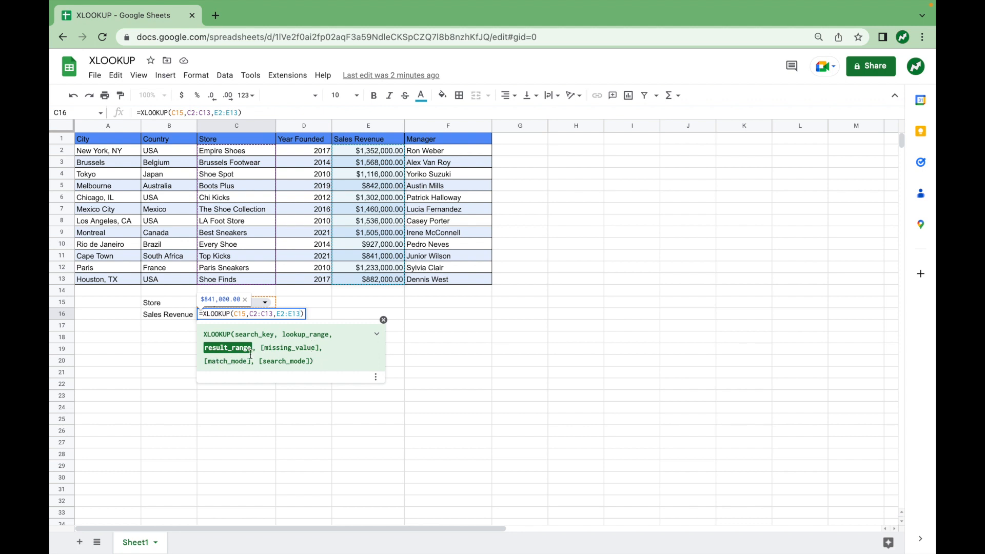
mouse_move(344, 356)
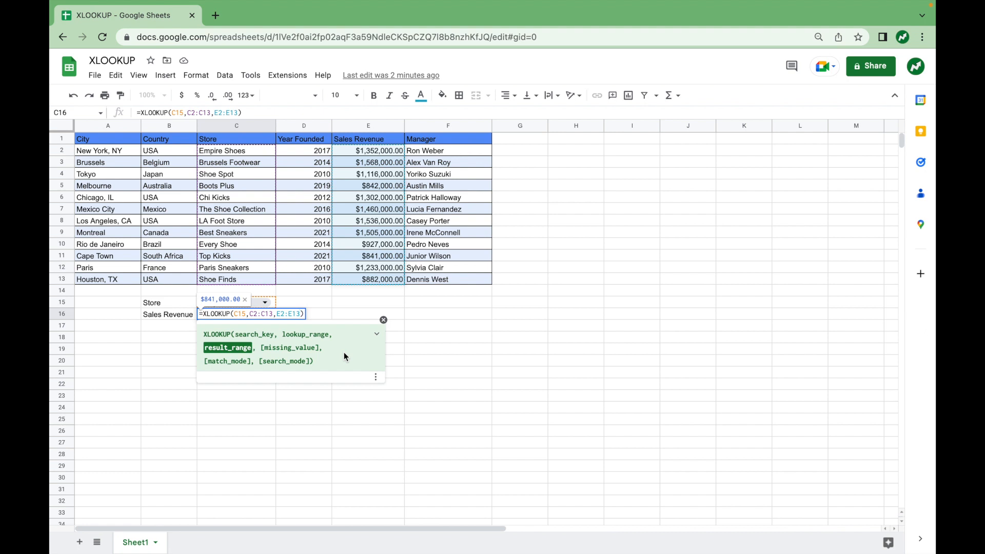